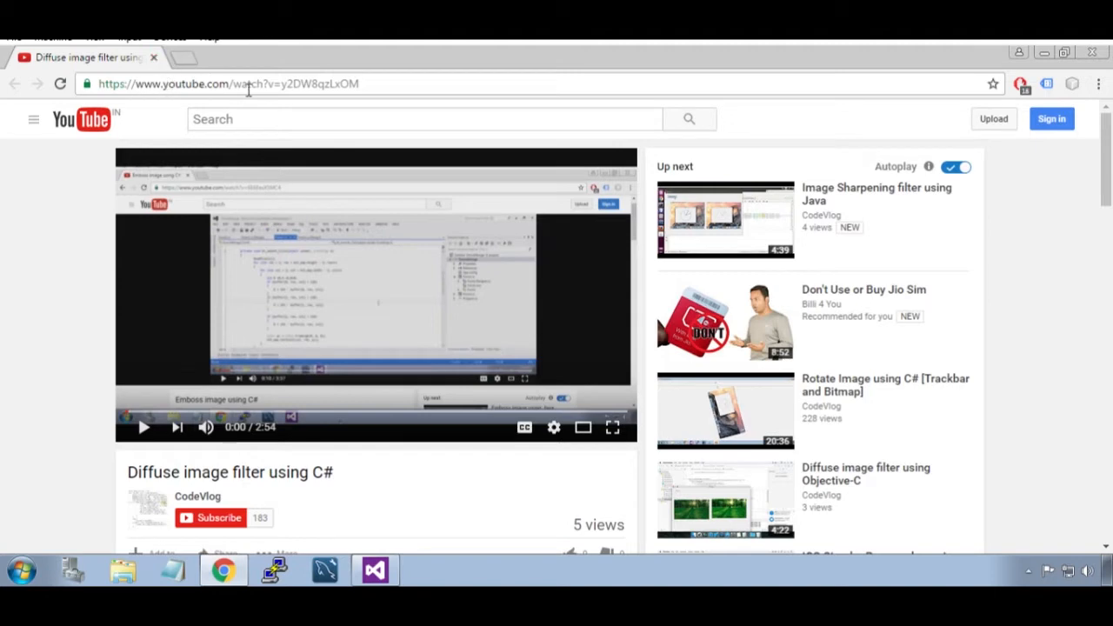
pyautogui.moveTo(339, 480)
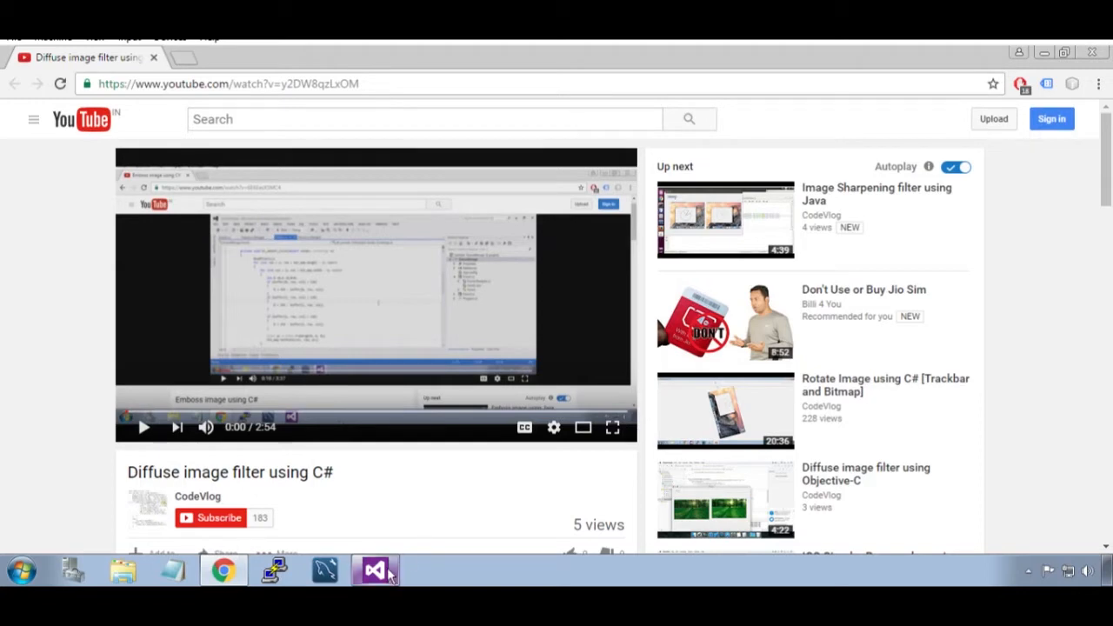
# Launch the SmoothImage Form1 demo from the desktop, preview the side-by-side screenshots, and close it
pyautogui.click(376, 570)
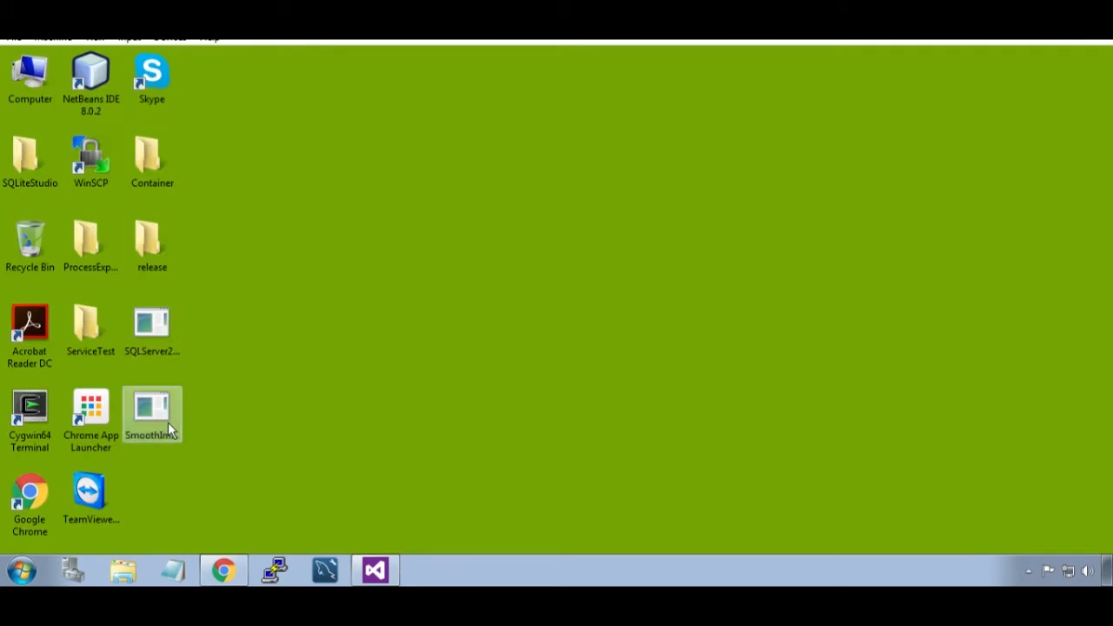
pyautogui.doubleClick(152, 414)
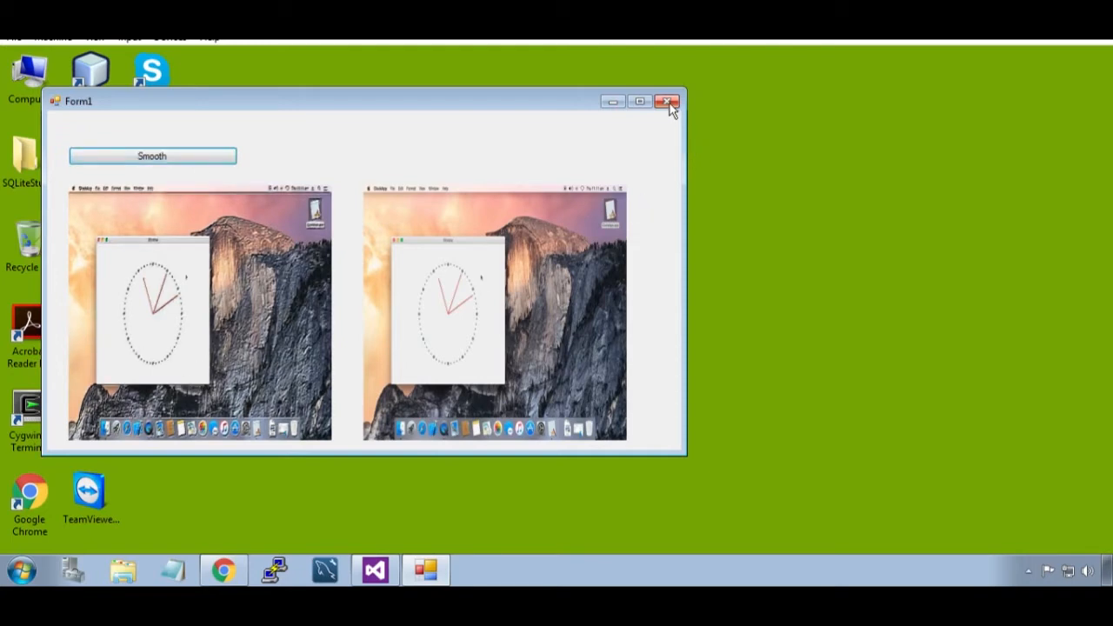
pyautogui.click(668, 101)
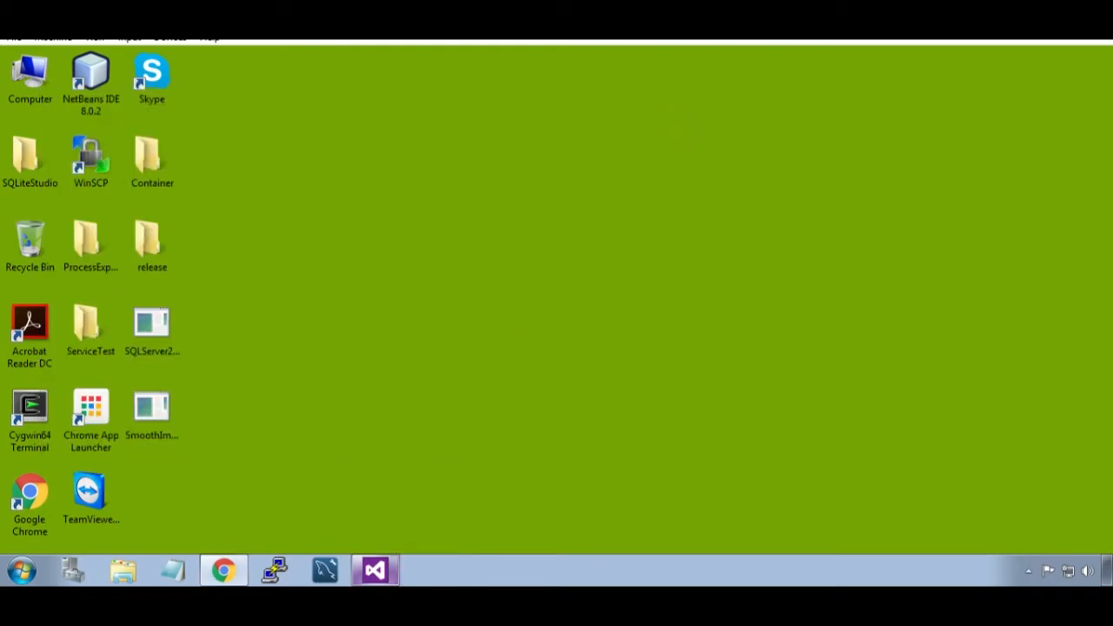
# Back in the source, drop the Random rx/ry offsets and change the row loop start from 2 to 1
pyautogui.click(374, 570)
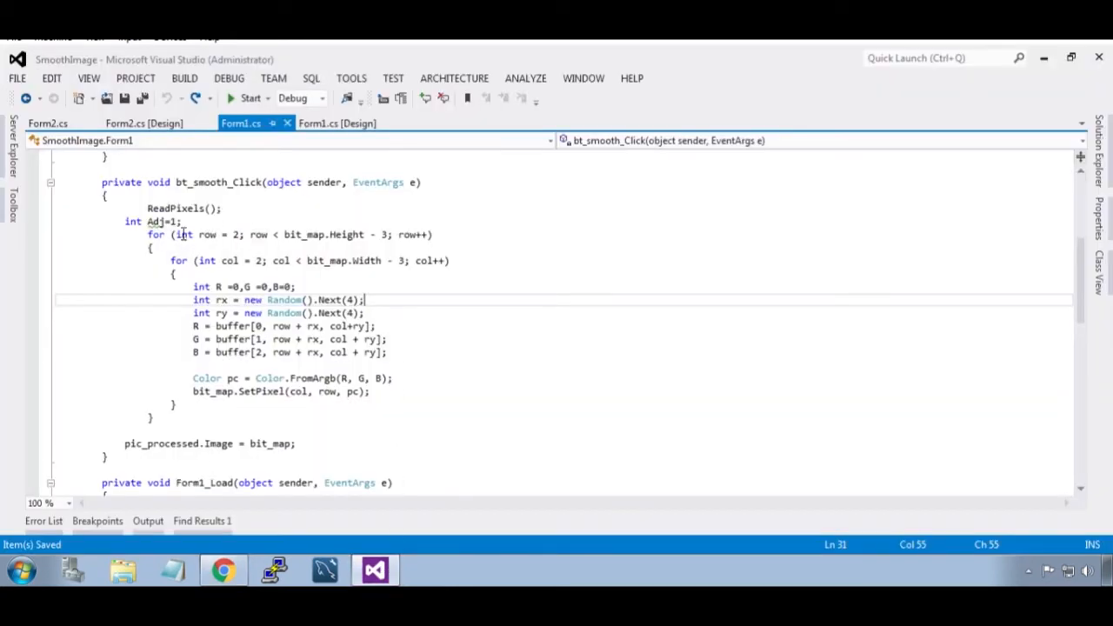
pyautogui.moveTo(247, 225)
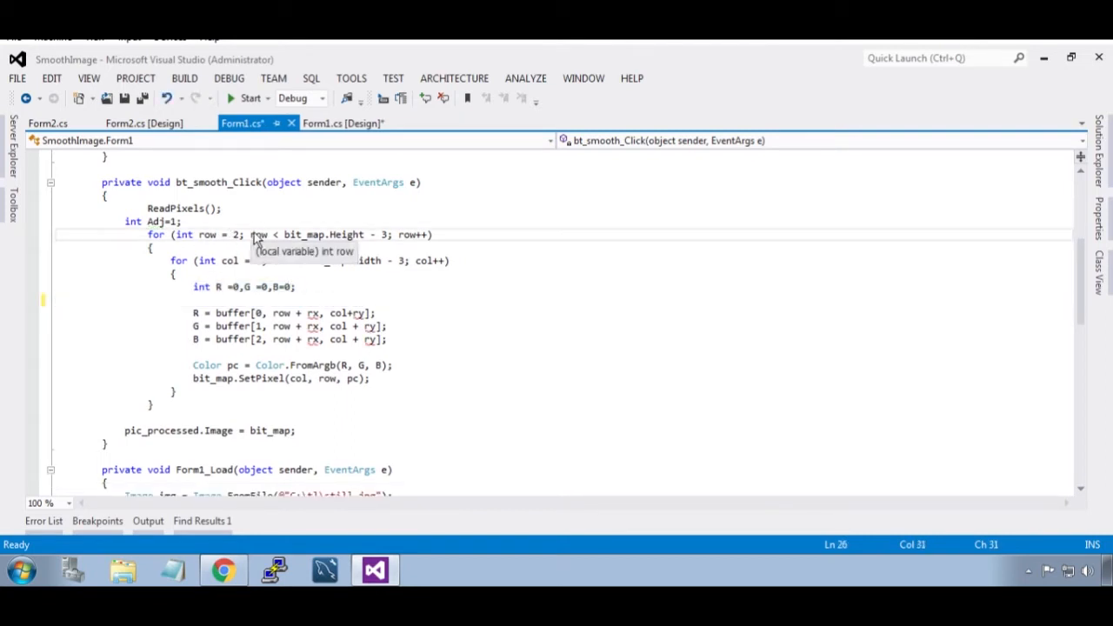
pyautogui.press('Backspace')
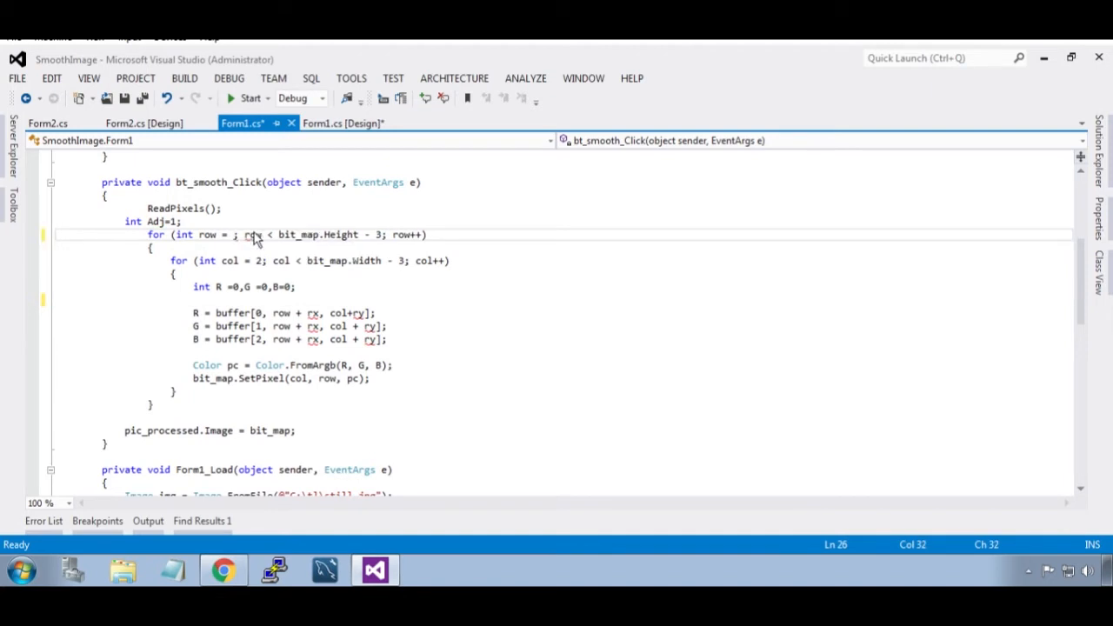
pyautogui.write('1')
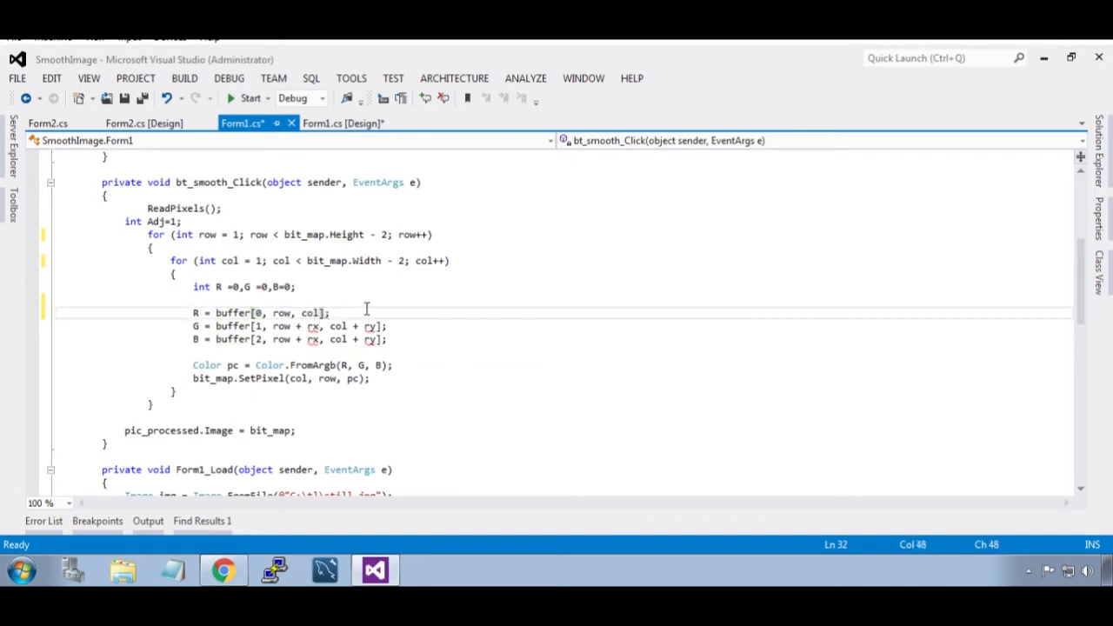
# Rewrite R as (int)(buffer[0,row,col] + 0.5*(buffer[0,row,col] - buffer[0,row-1,col-1]))
pyautogui.write('+')
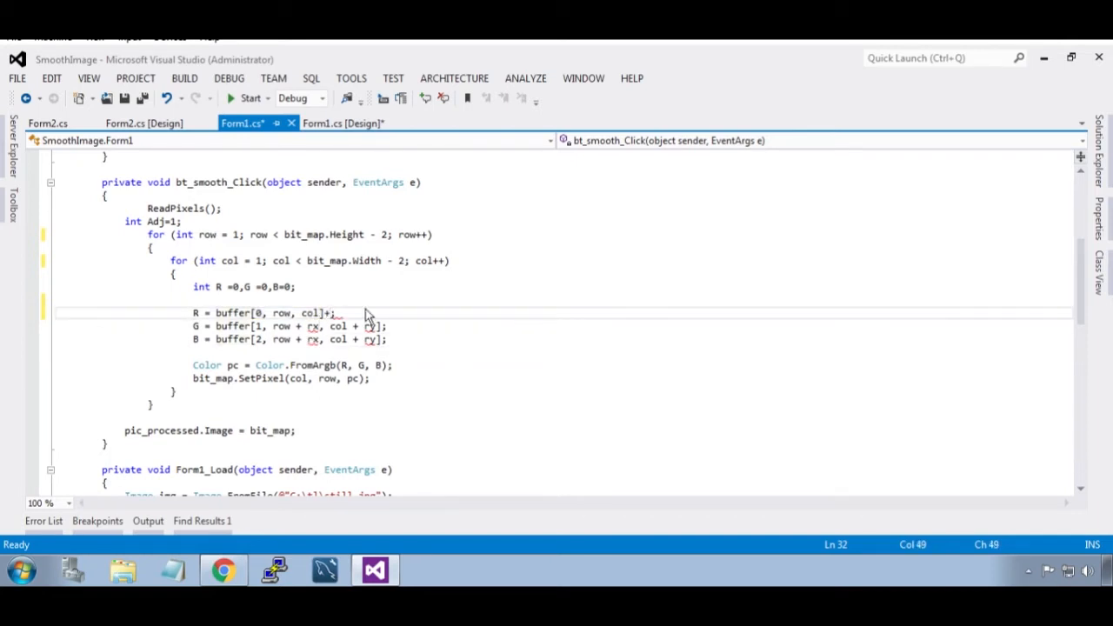
pyautogui.write('0.5')
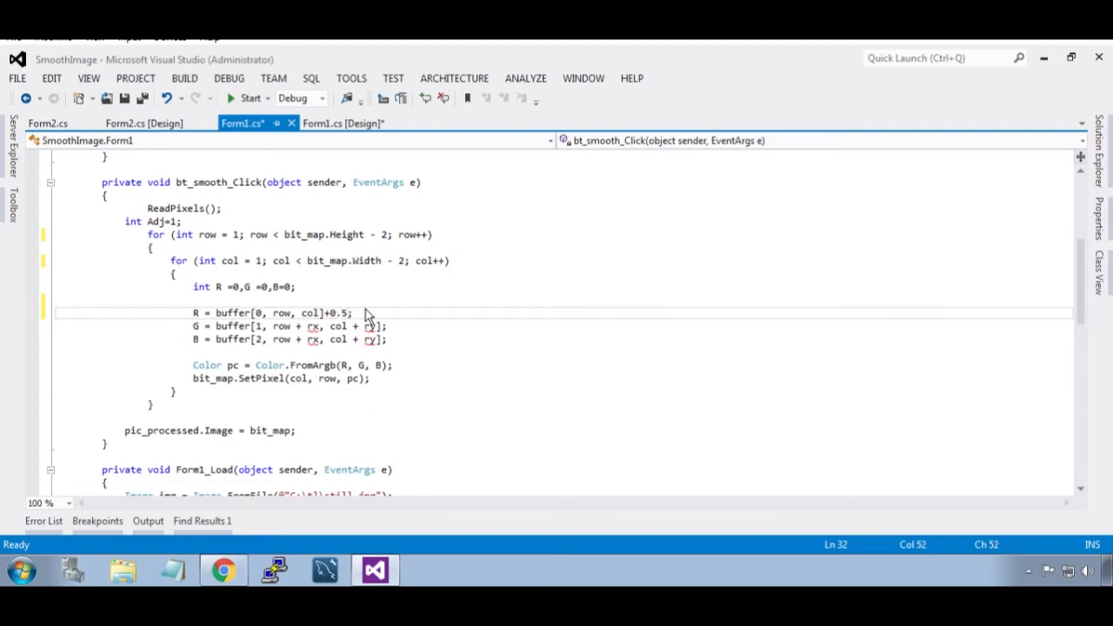
pyautogui.write('(')
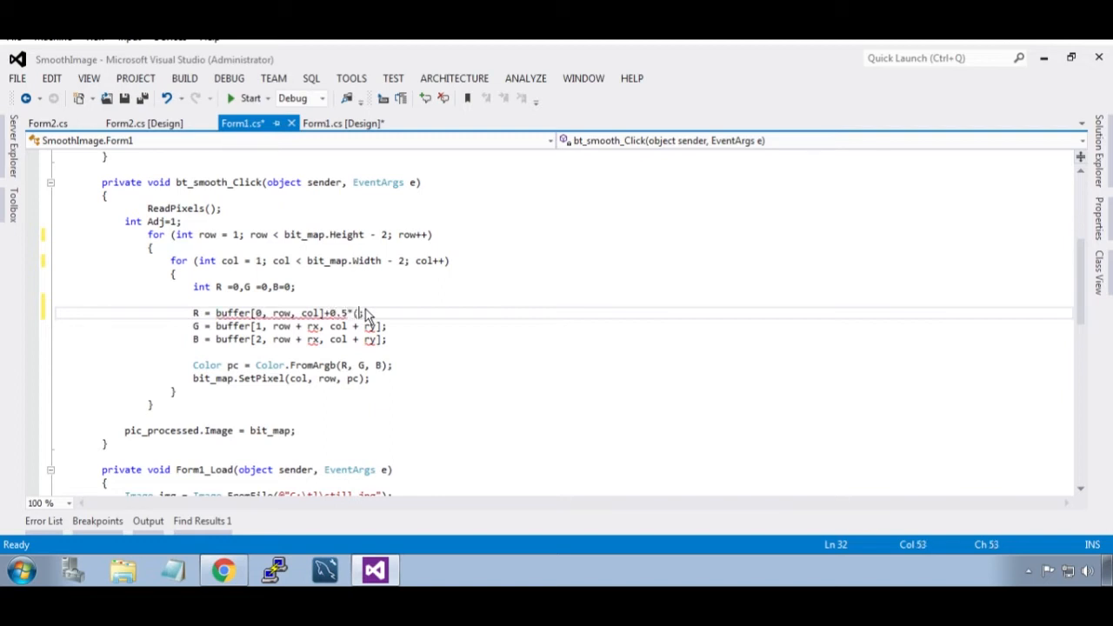
pyautogui.write('uffer[0, row, col]')
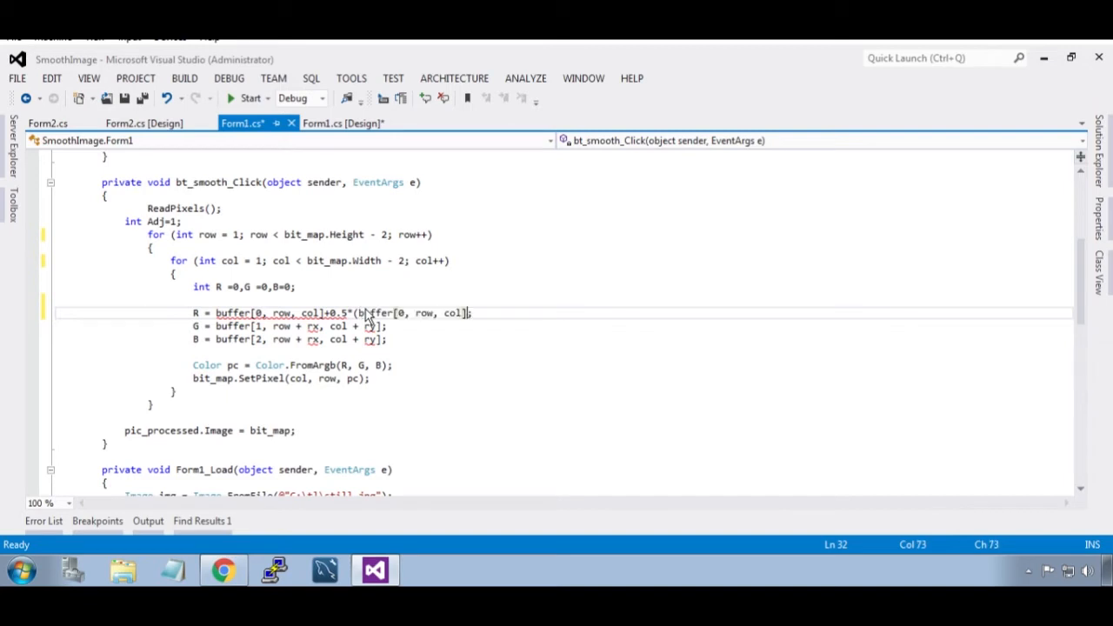
pyautogui.write('-')
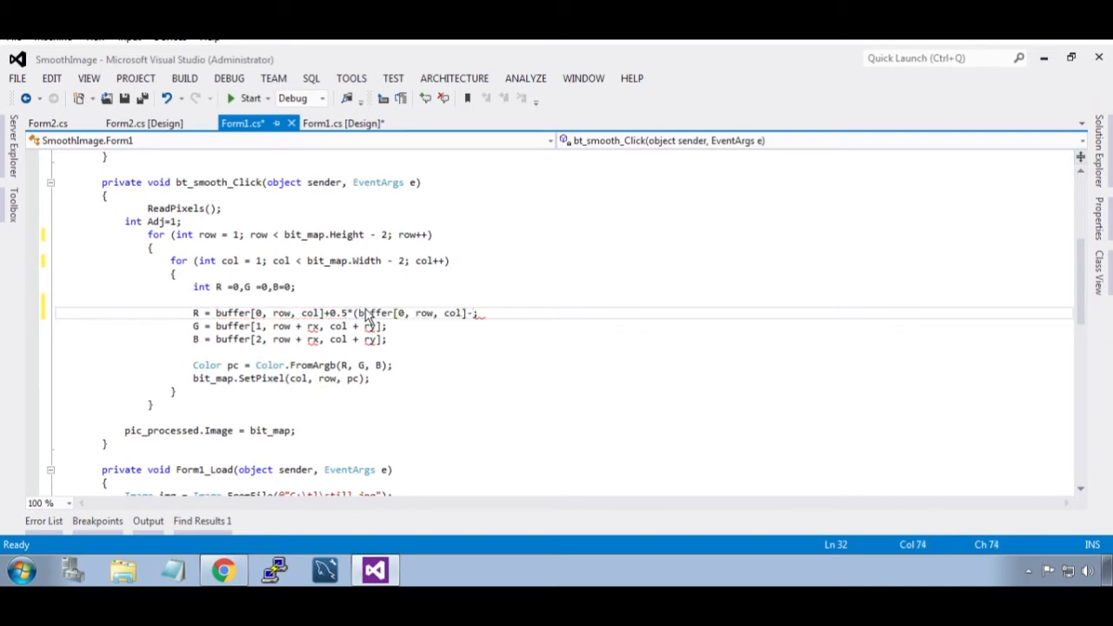
pyautogui.write('buffer[0, row, col-1]')
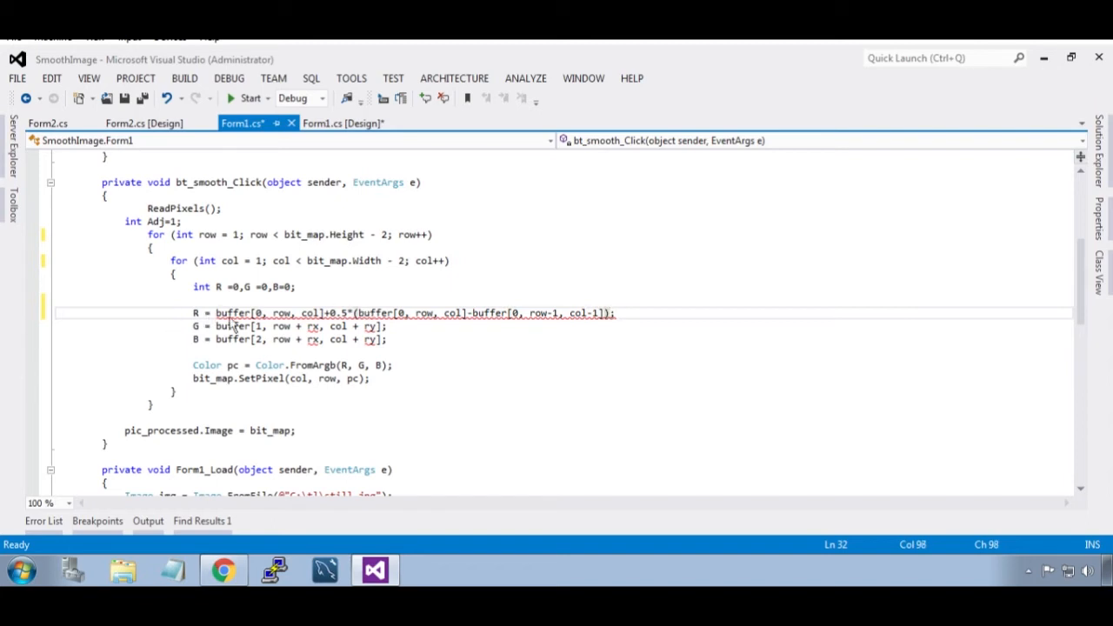
pyautogui.moveTo(235, 313)
pyautogui.write('(')
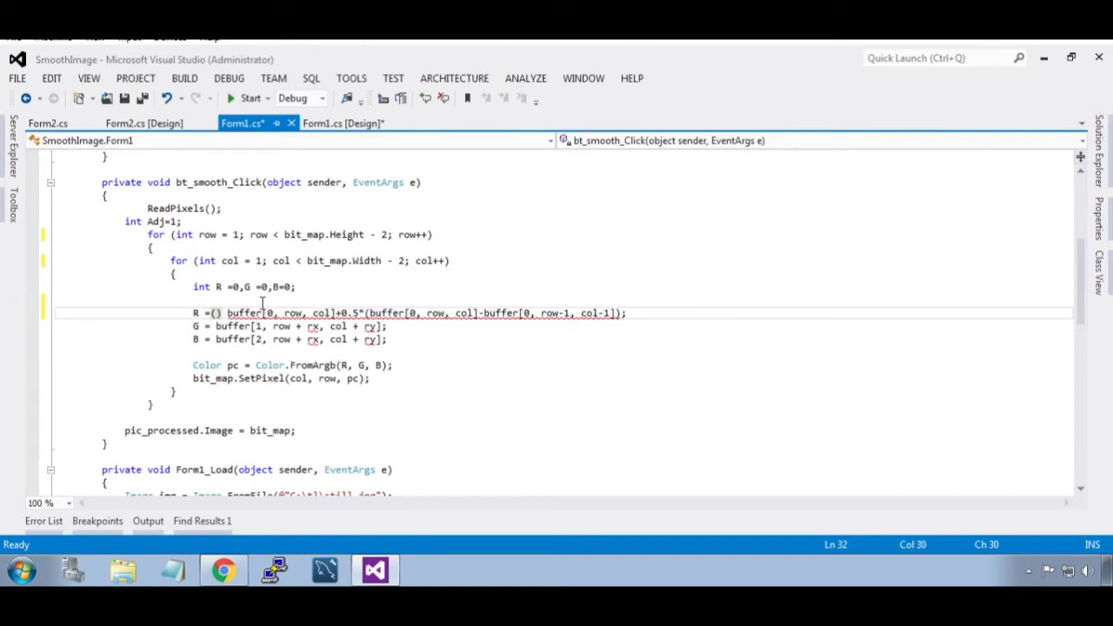
pyautogui.write('int')
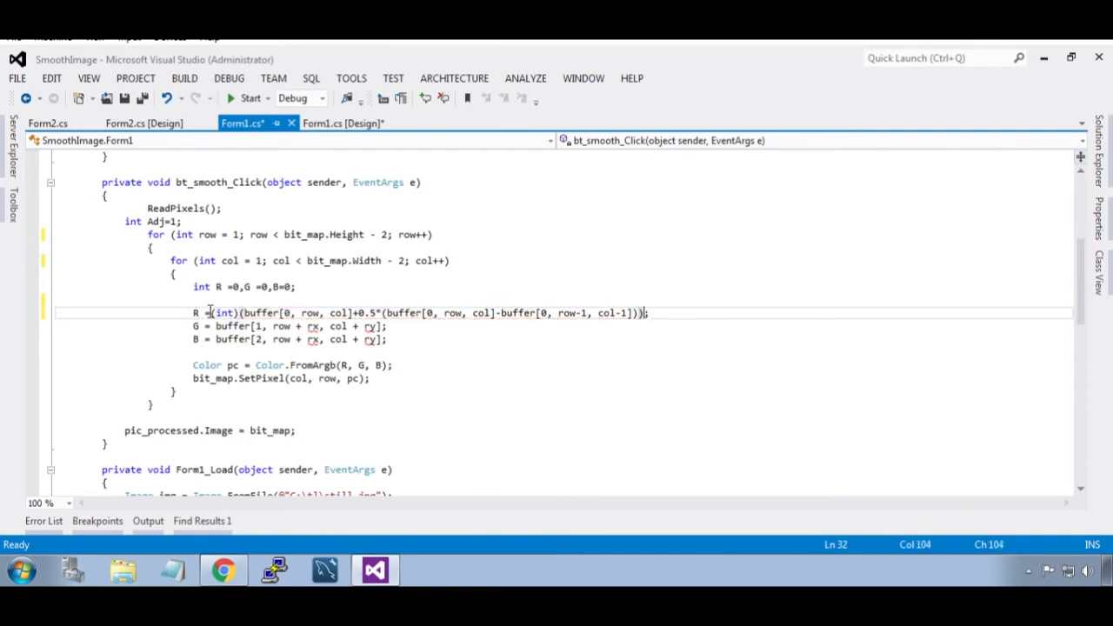
# Copy the red formula to G and B, switching them to buffer[1] and buffer[2], and remove Adj
pyautogui.moveTo(647, 313); pyautogui.dragTo(209, 313)
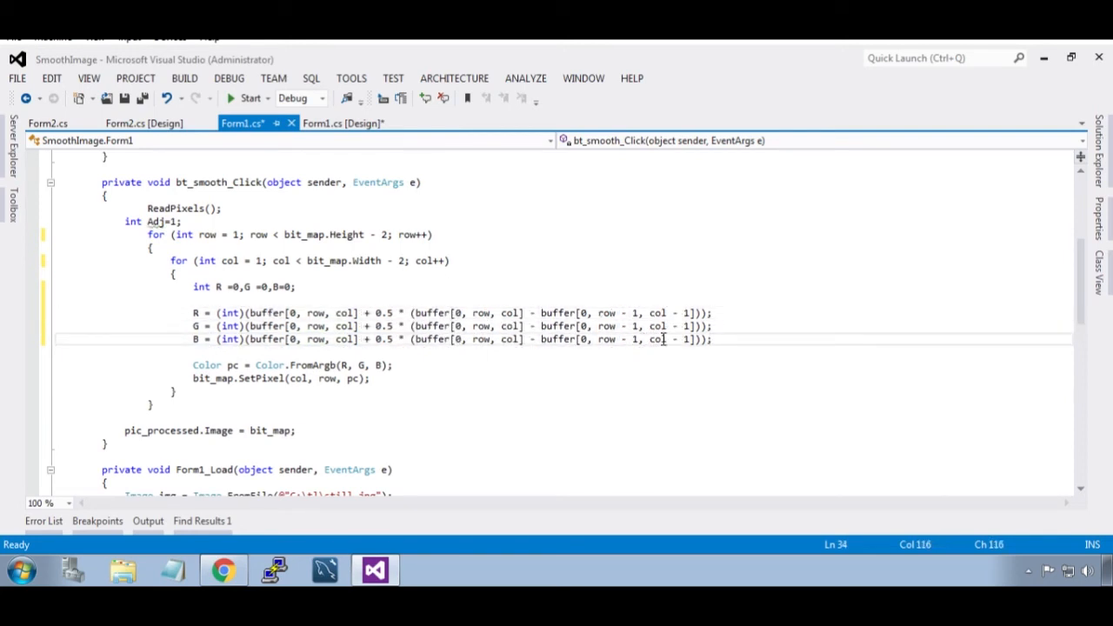
pyautogui.click(292, 325)
pyautogui.write('1')
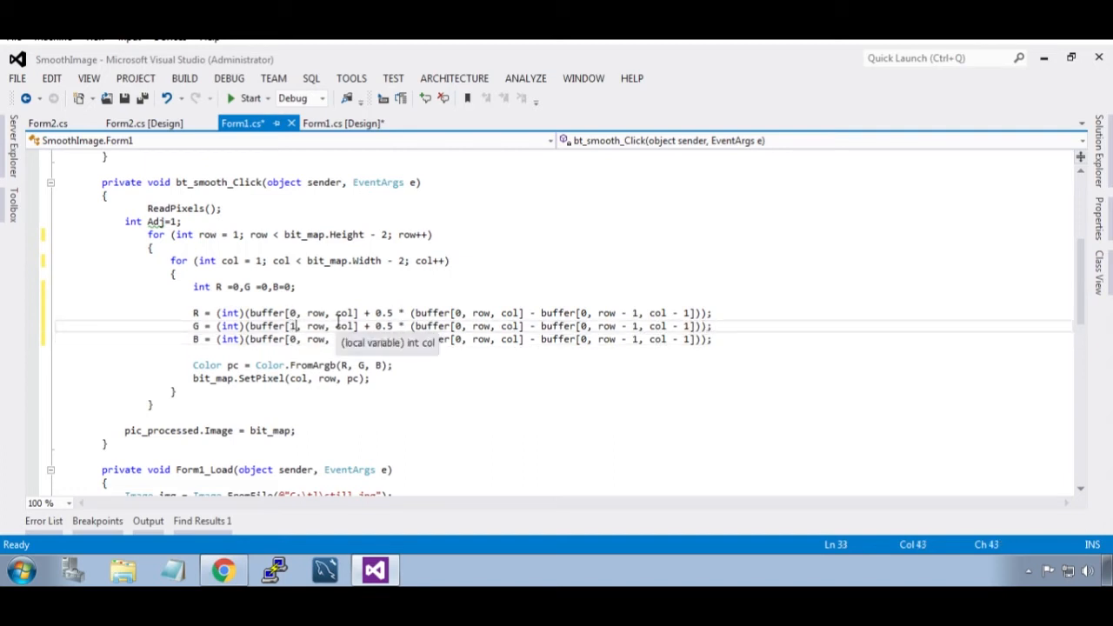
pyautogui.write('2')
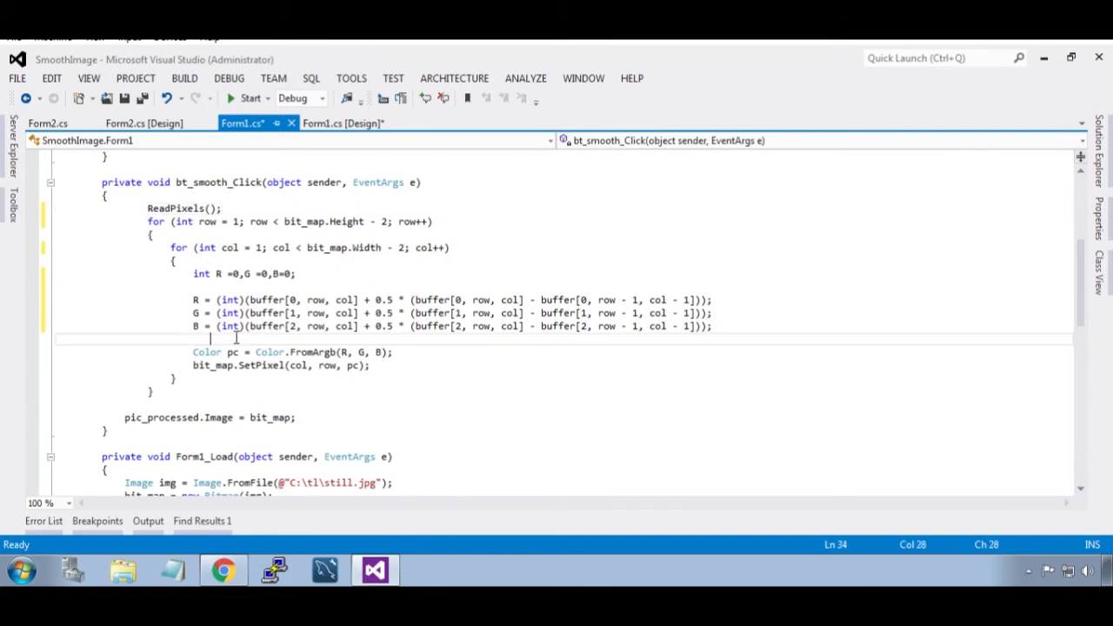
# Write if (R > 255) { R = 255; } and if (R < 0) { R = 0; } and select both blocks for copying
pyautogui.write('if(')
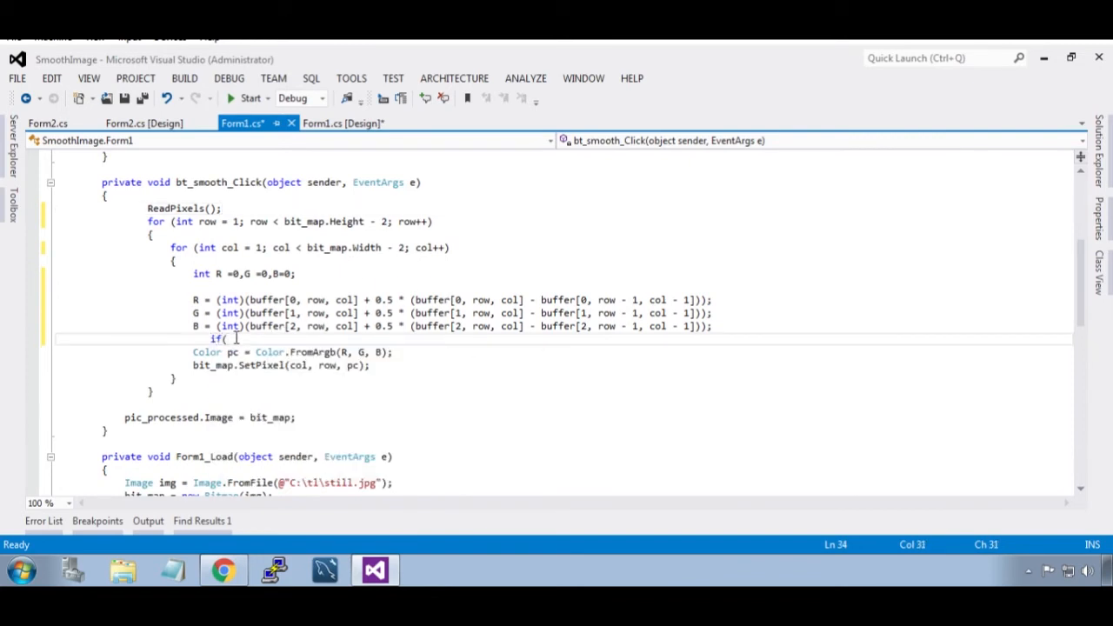
pyautogui.write('R>2')
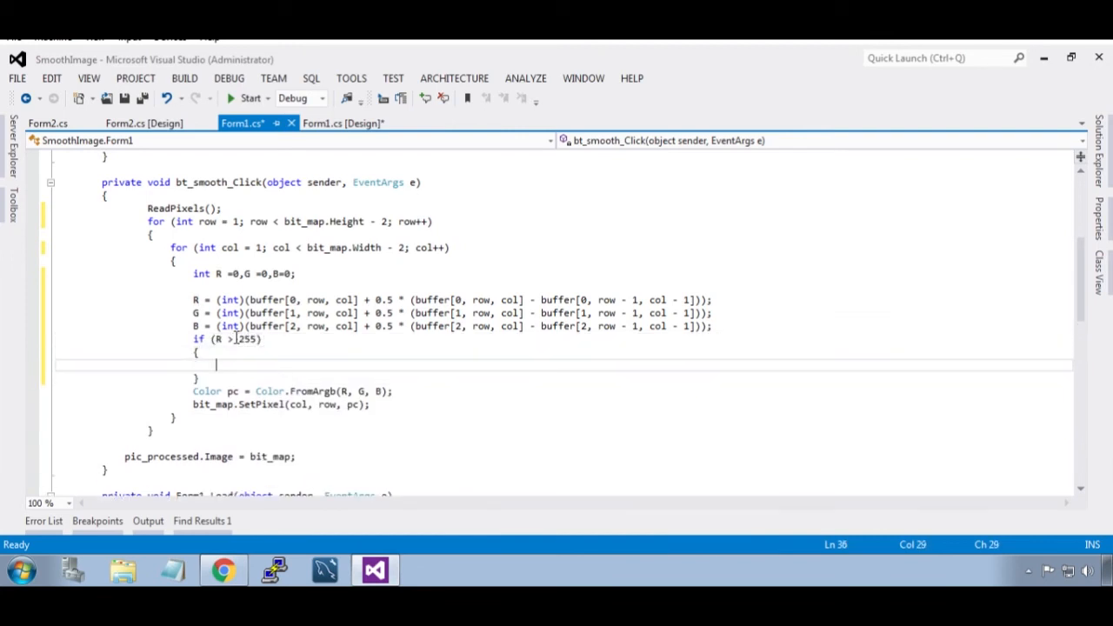
pyautogui.write('ref')
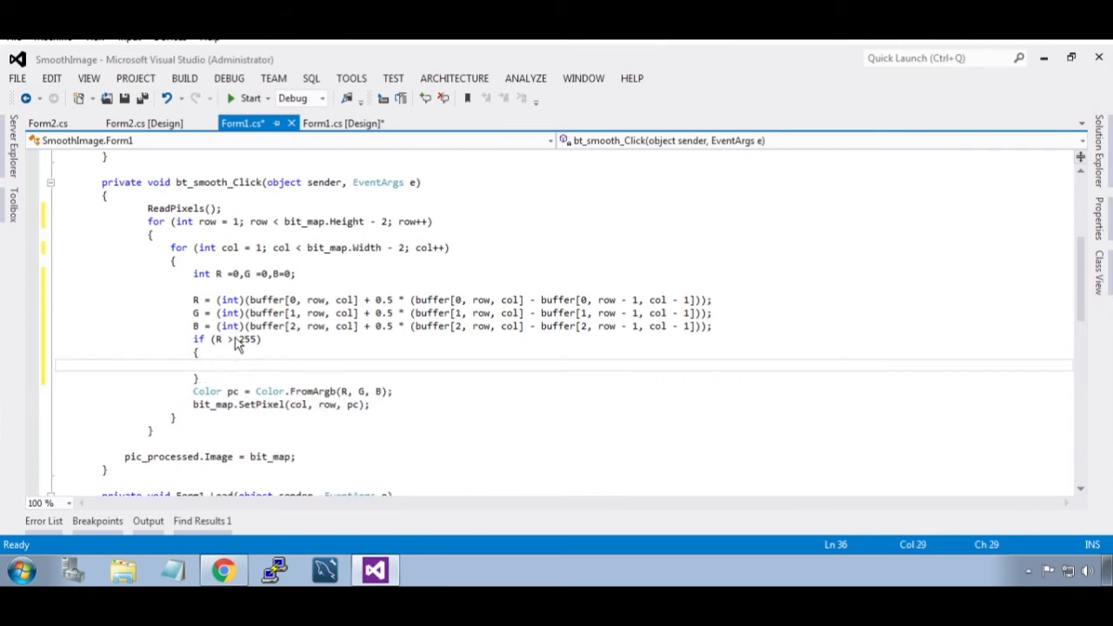
pyautogui.write('R=25')
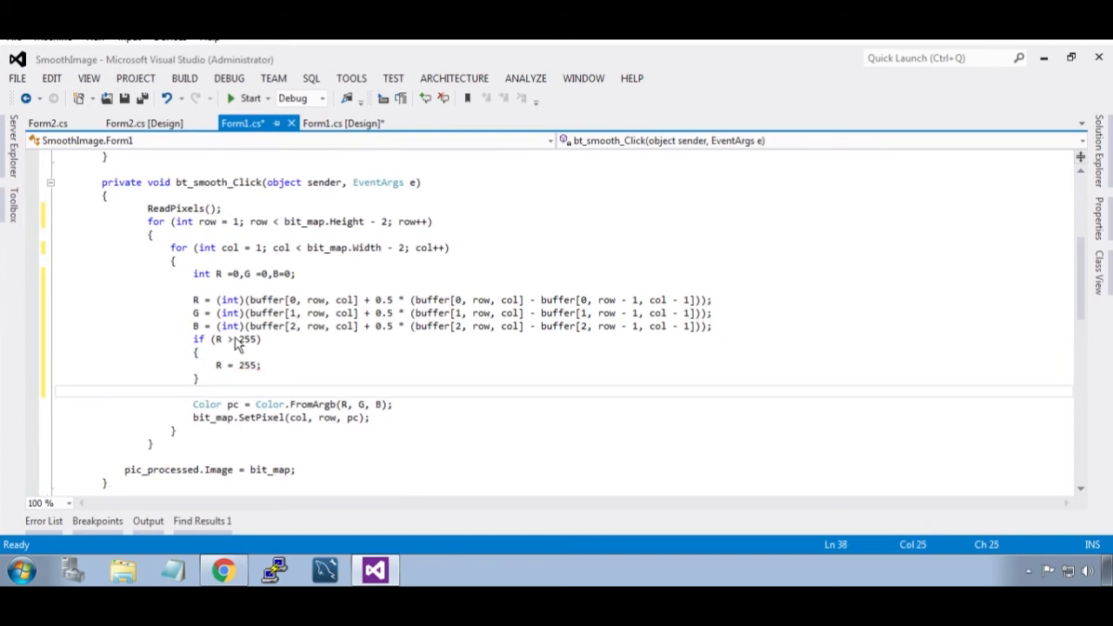
pyautogui.write('if')
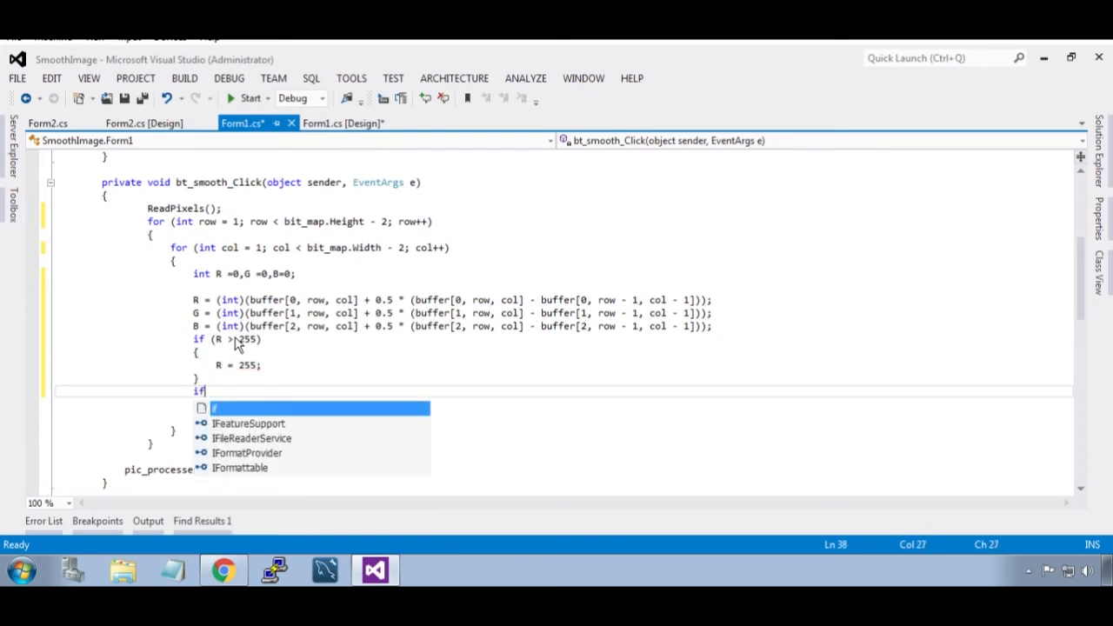
pyautogui.write('(')
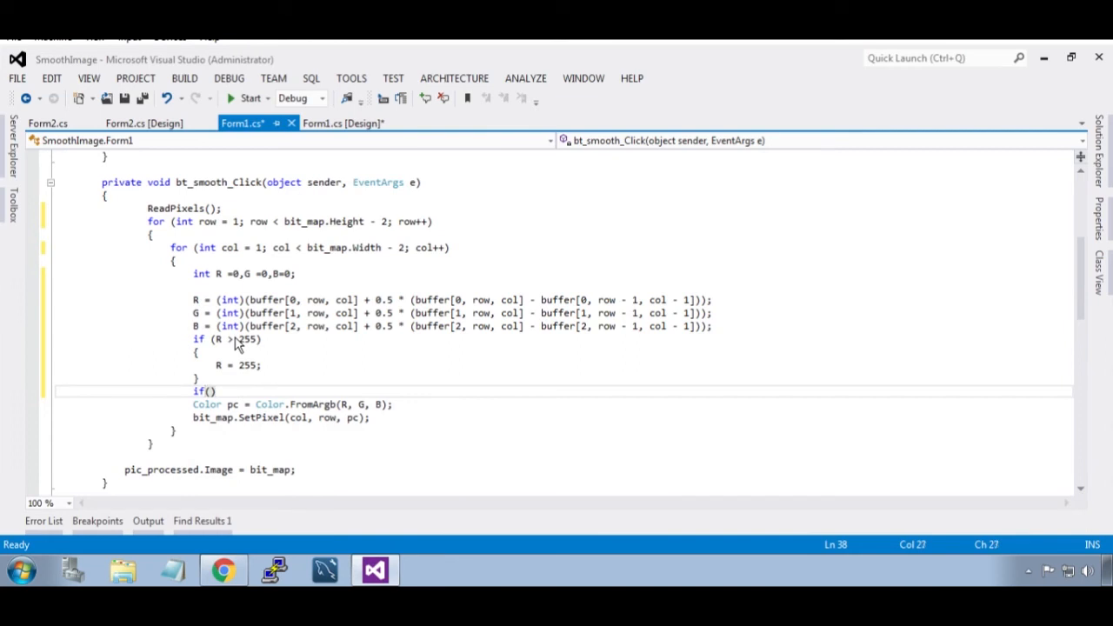
pyautogui.write('R<0)')
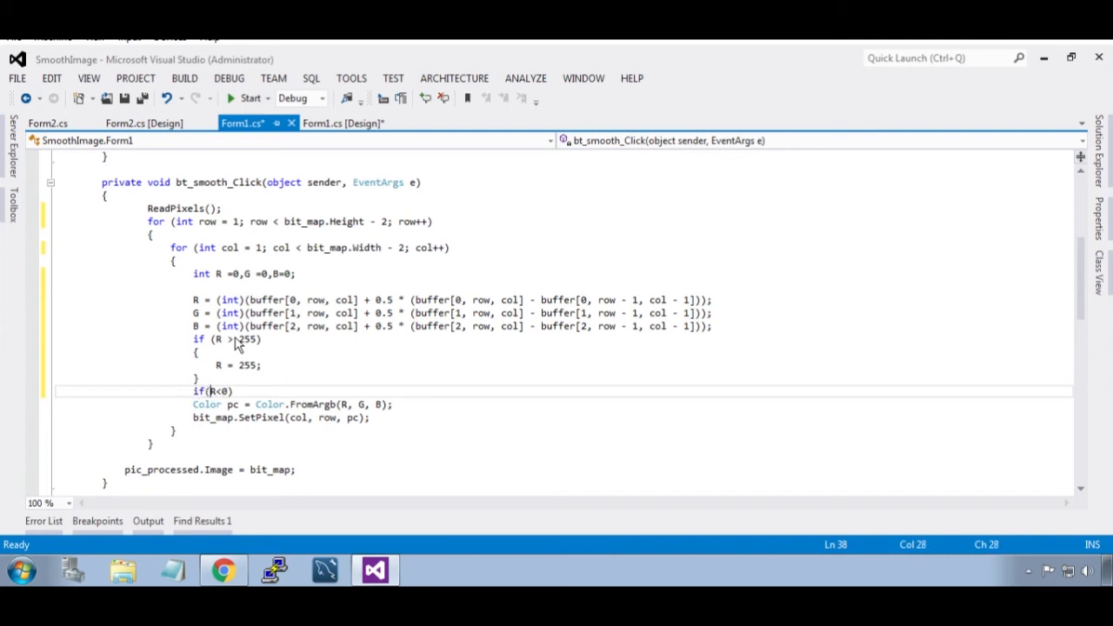
pyautogui.write('{')
pyautogui.write('R = 0;')
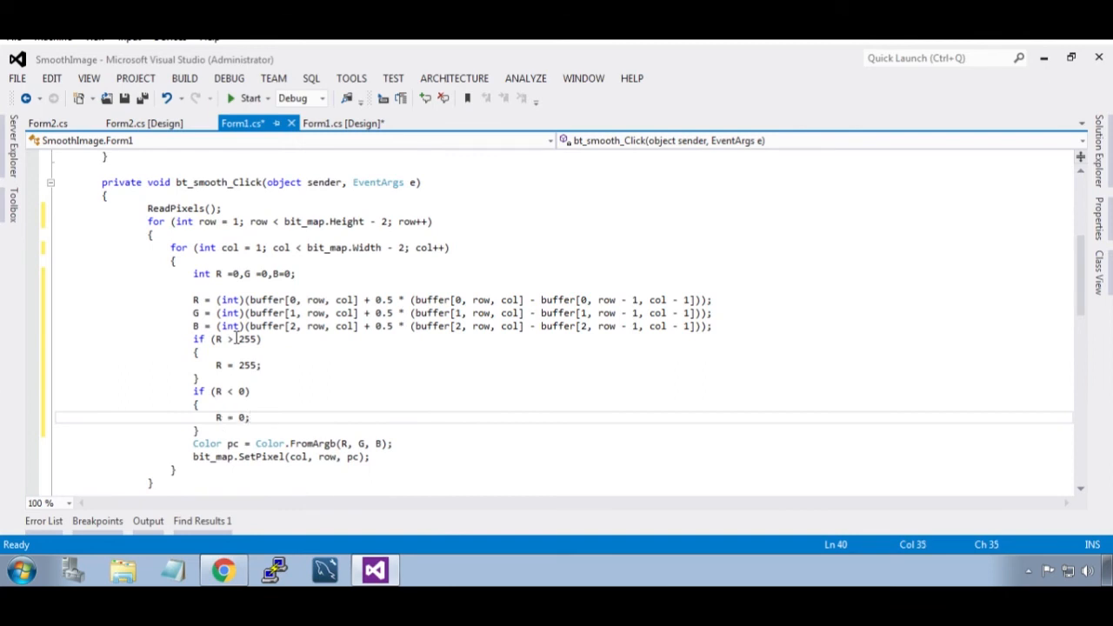
pyautogui.moveTo(235, 339); pyautogui.dragTo(199, 432)
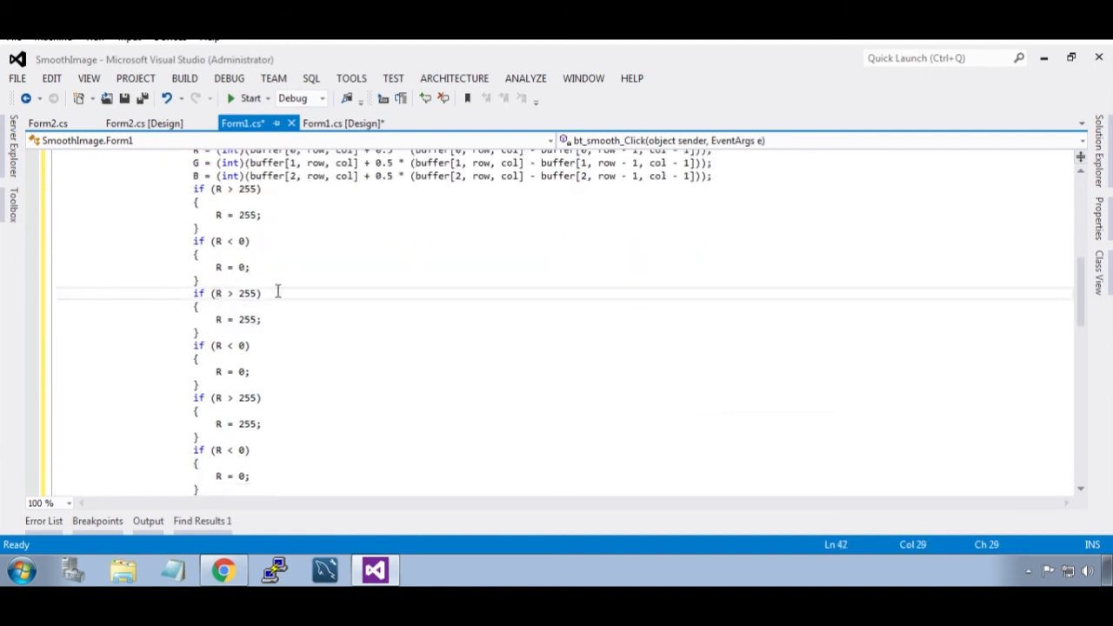
# Rename the pasted clamp blocks to G and B so green and blue are also clamped to 0–255
pyautogui.write('G')
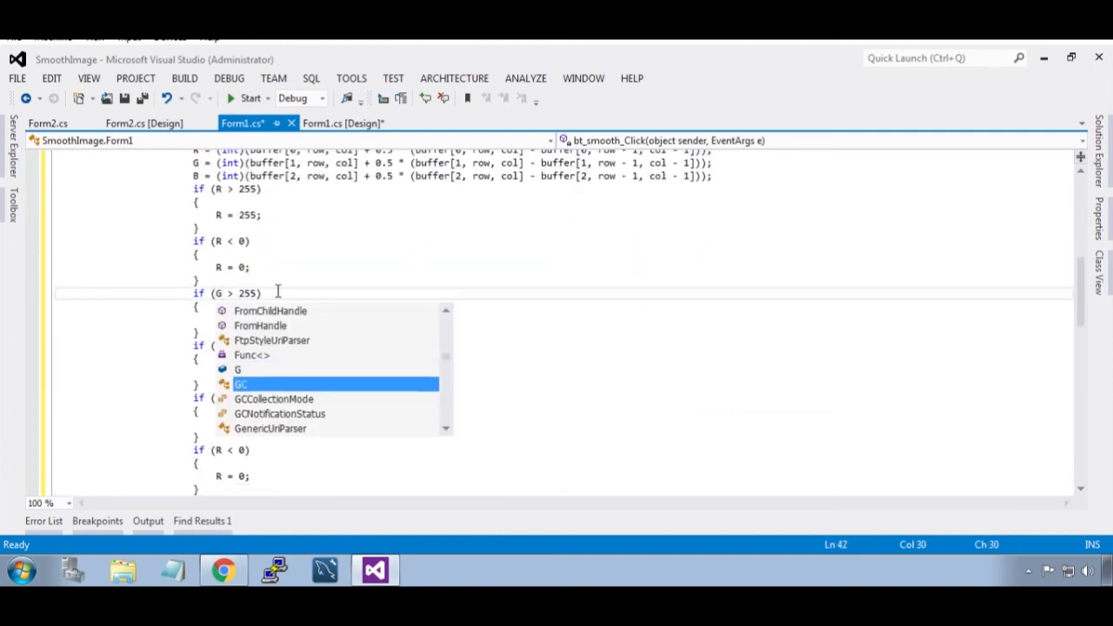
pyautogui.write('G = 255;')
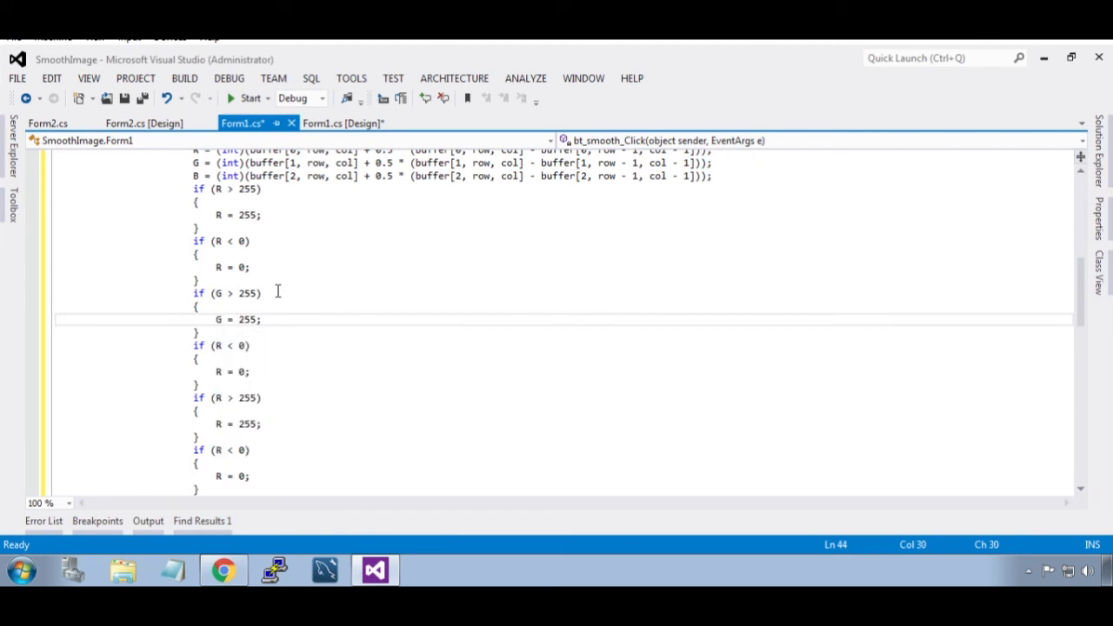
pyautogui.write('G')
pyautogui.click(224, 344)
pyautogui.write('G')
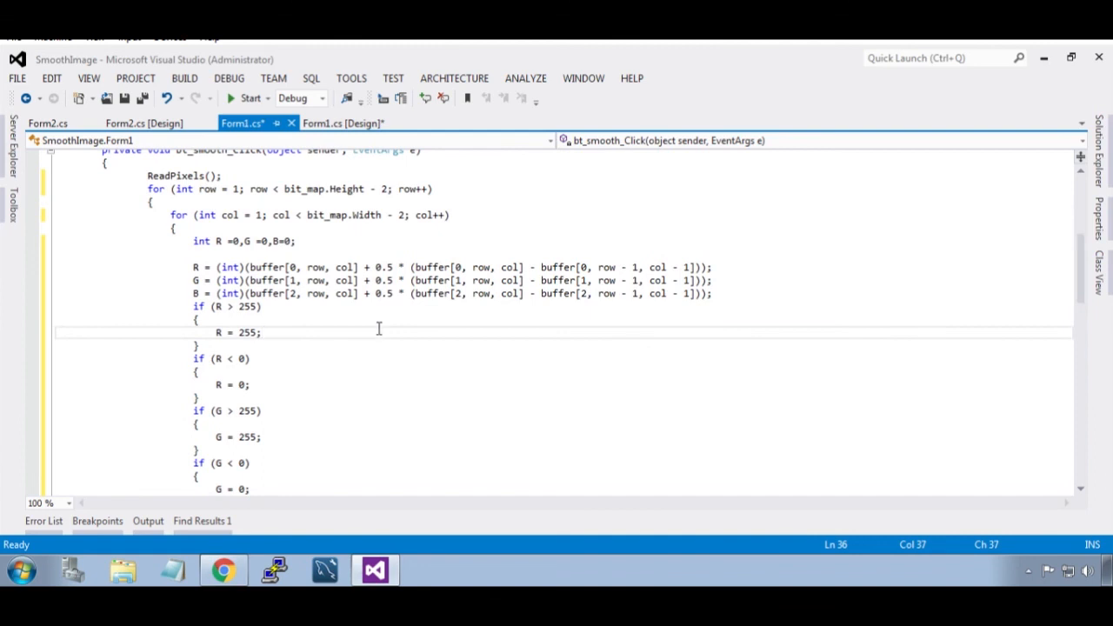
pyautogui.scroll(-3)
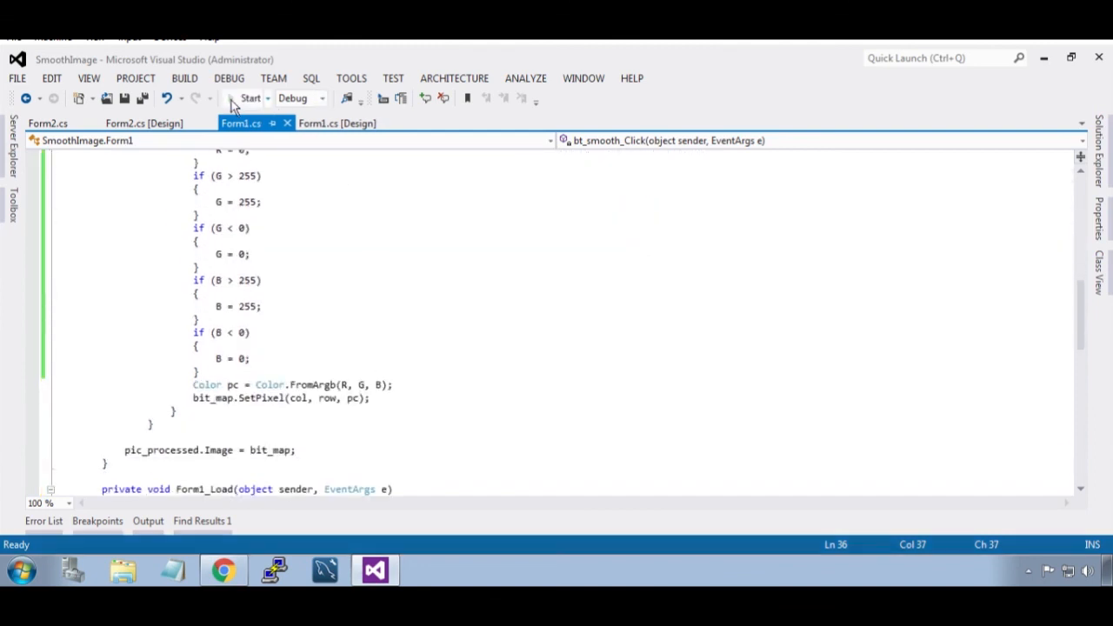
# Build and run the project, then hit Smooth so the sharpened image appears beside the original
pyautogui.click(251, 97)
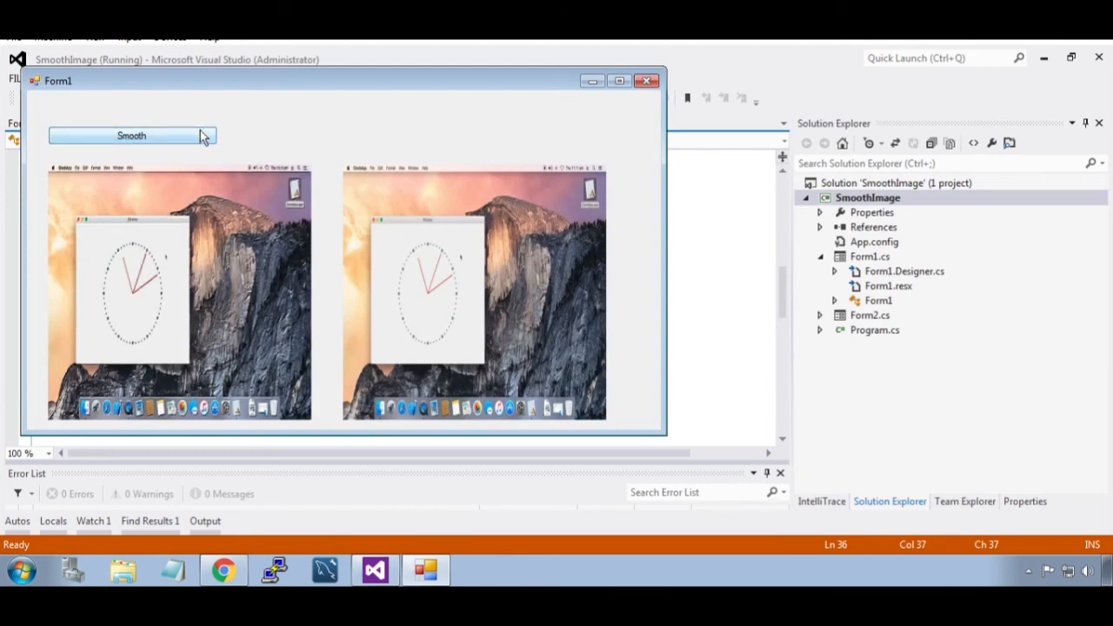
pyautogui.click(132, 136)
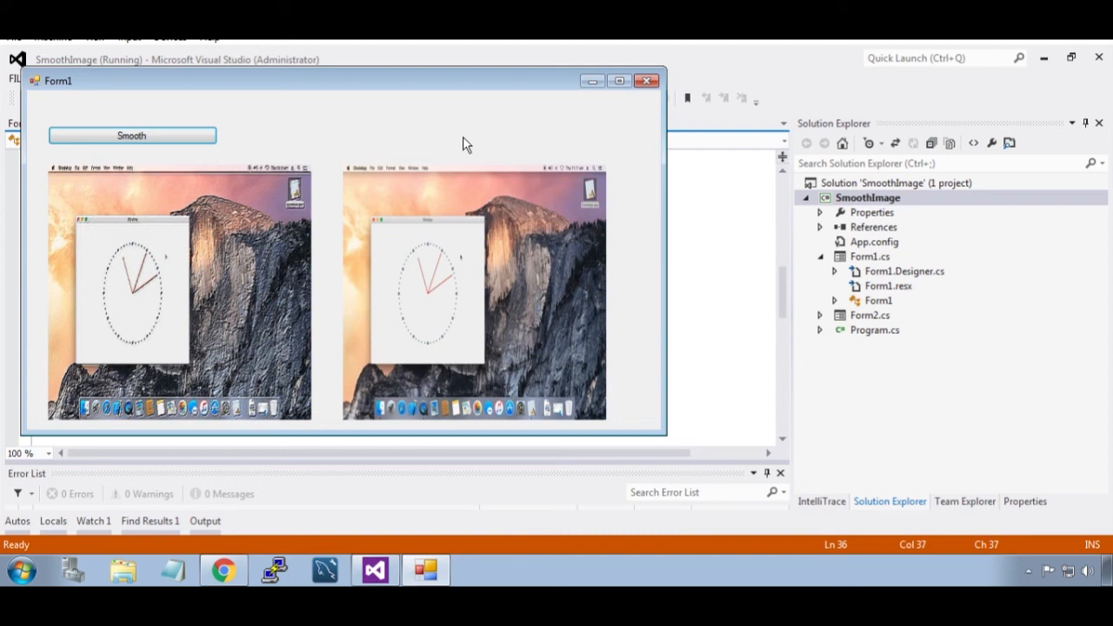
pyautogui.moveTo(539, 142)
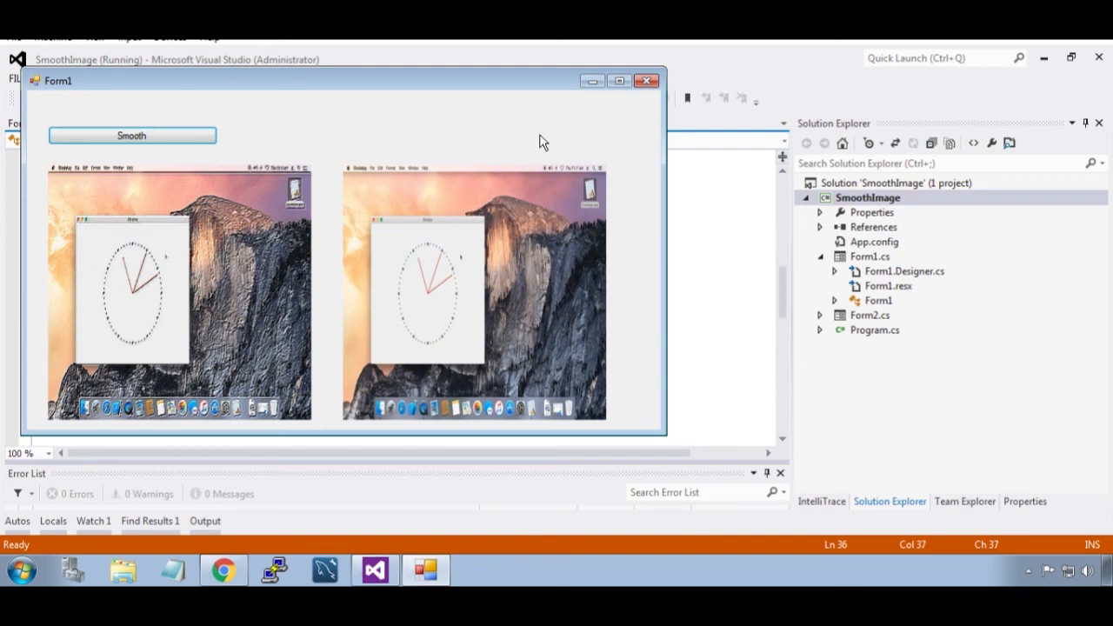